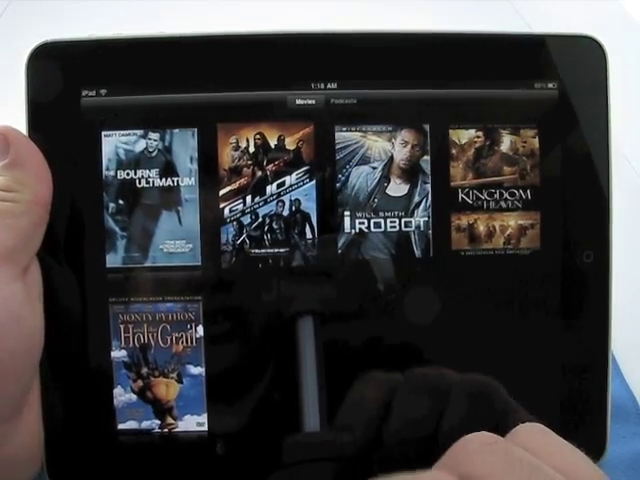
Browse the Movies library and view the details for G.I. Joe: The Rise of Cobra
{"action": "left_click", "coordinate": [260, 190]}
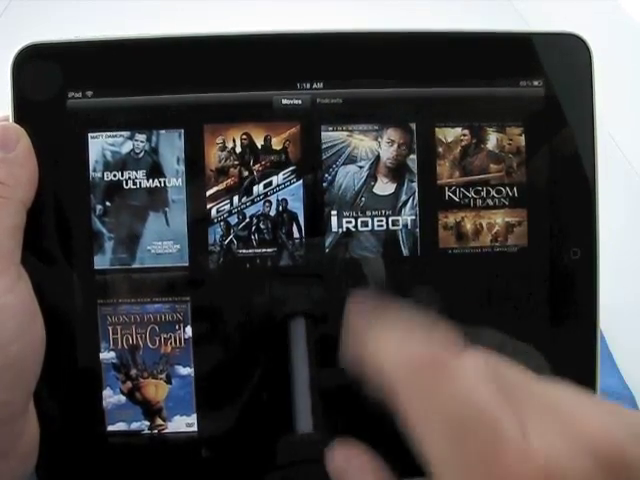
{"action": "left_click", "coordinate": [364, 184]}
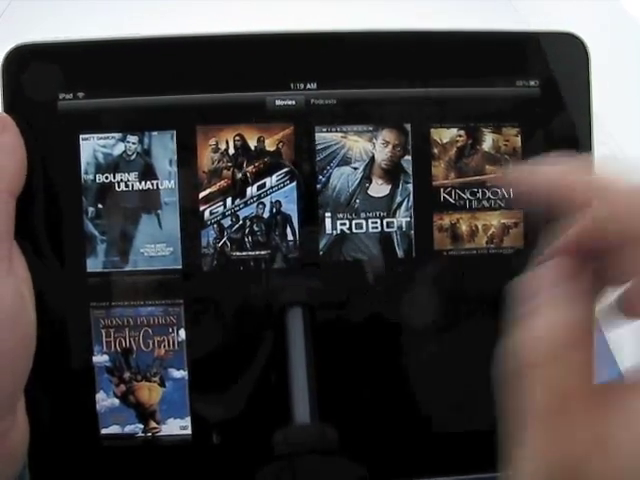
{"action": "left_click", "coordinate": [248, 190]}
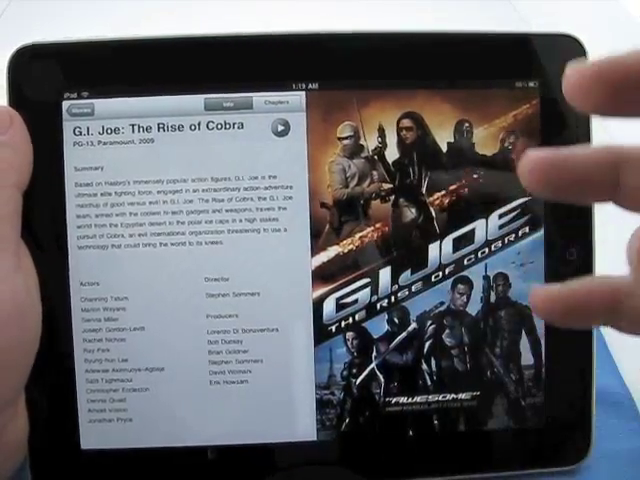
{"action": "left_click", "coordinate": [284, 104]}
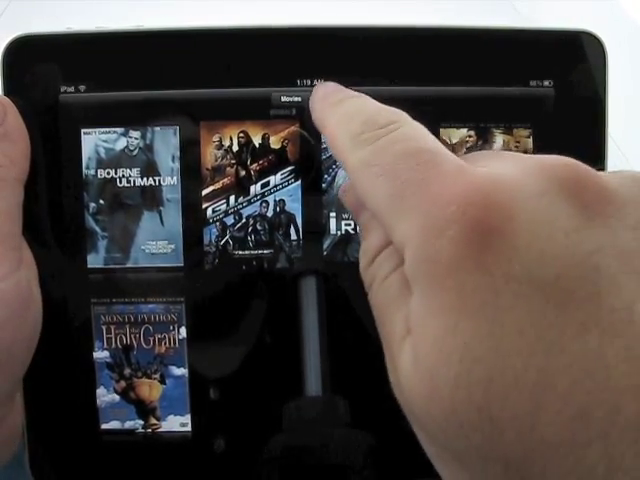
Switch to the Podcasts library and show the GeekBrief.TV episode list
{"action": "left_click", "coordinate": [330, 98]}
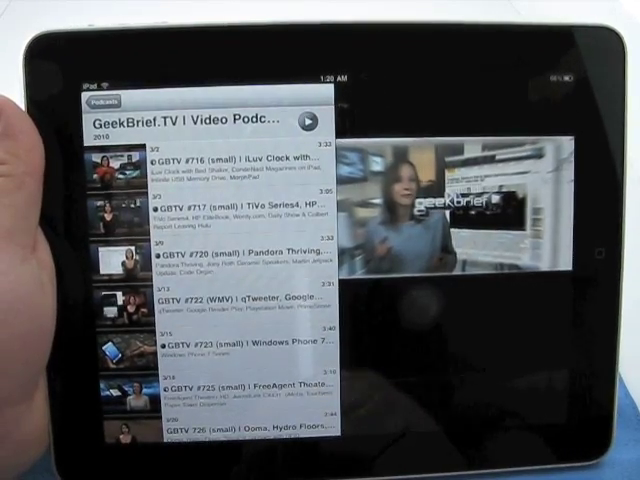
{"action": "scroll", "scroll_direction": "down", "scroll_amount": 3}
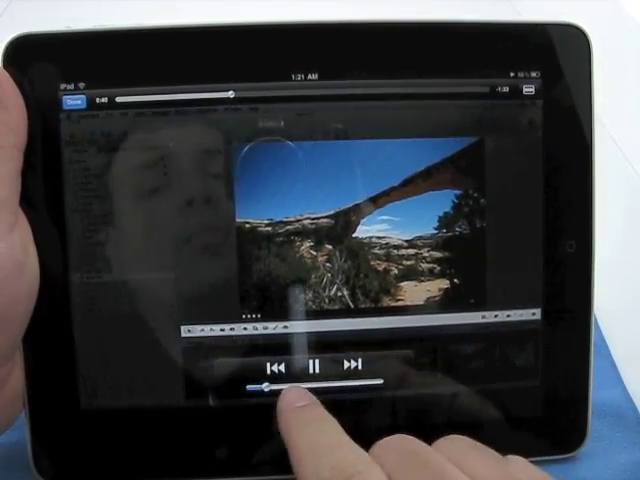
Zoom the playing GeekBrief.TV video to fill the whole screen until playback ends
{"action": "left_click", "coordinate": [316, 364]}
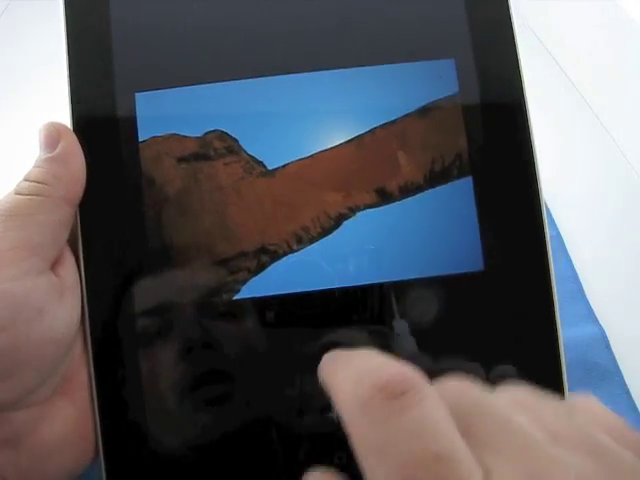
{"action": "key", "text": "f"}
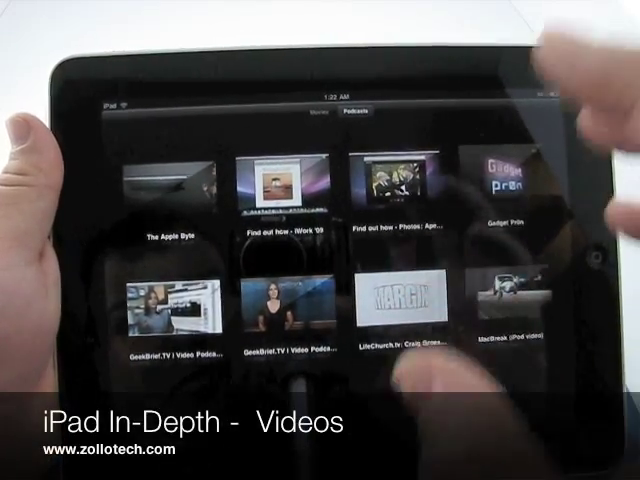
Return from the Podcasts grid to the five-film Movies library
{"action": "left_click", "coordinate": [312, 110]}
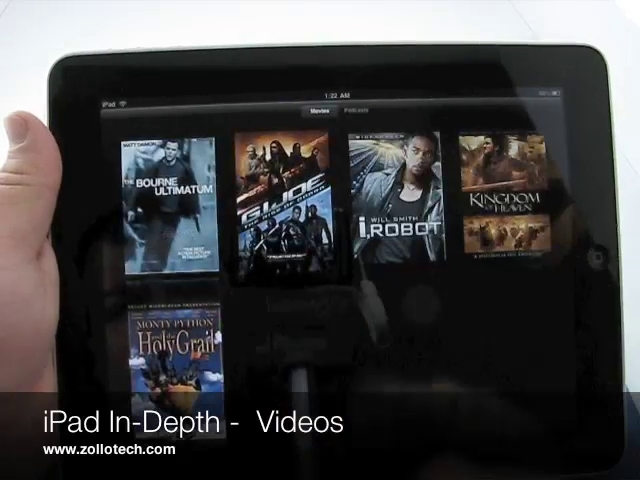